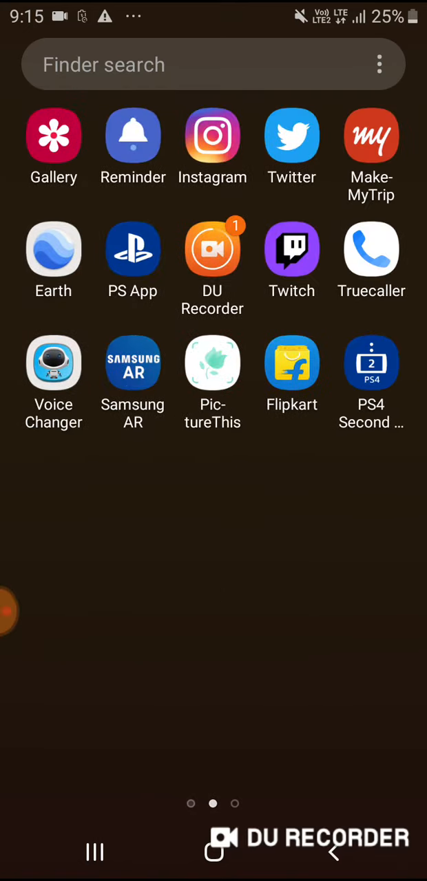
Launch Pash App from the last launcher page, then show it in recent apps
scroll(left, 3)
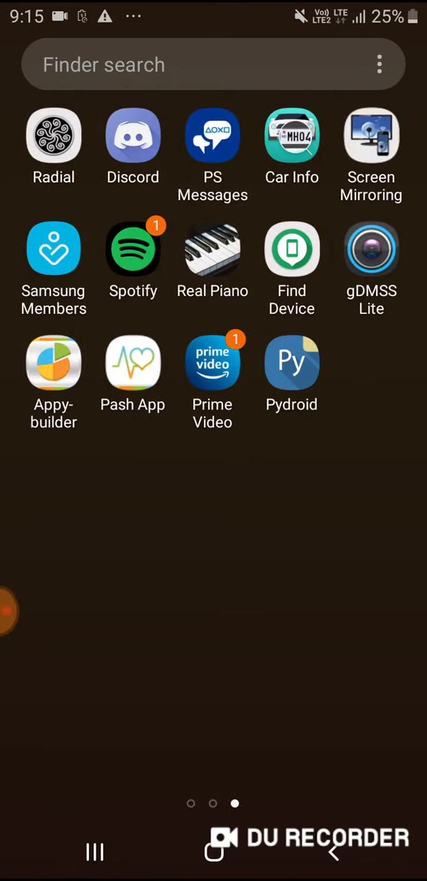
click(53, 363)
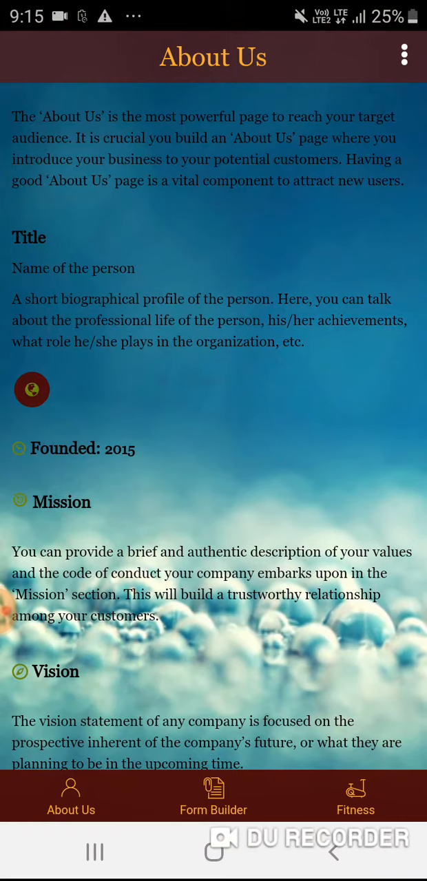
click(94, 852)
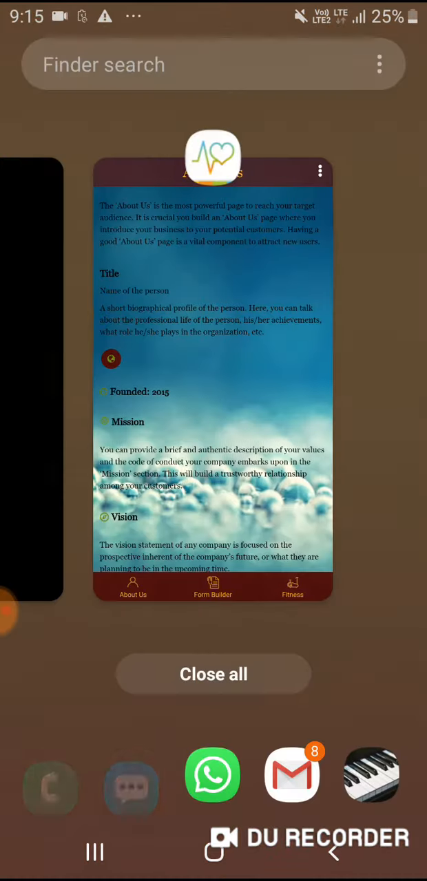
Dismiss the recent-apps overview to reach Pydroid's new empty script
click(213, 674)
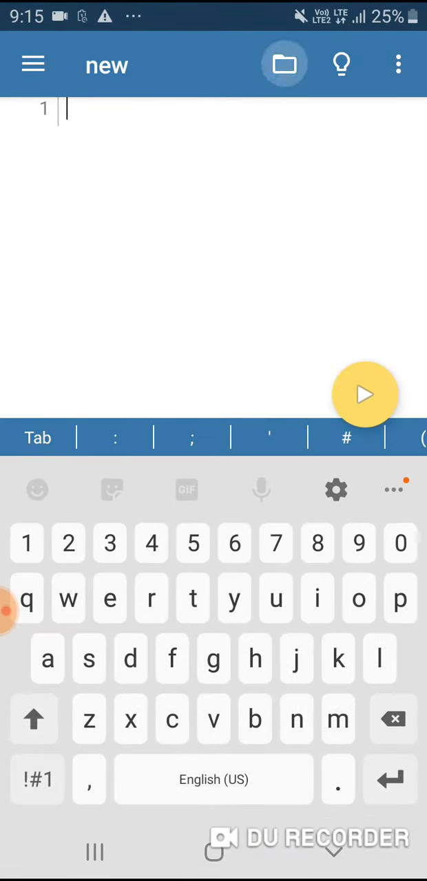
Open PashApp.py from InternalStorage's Python For PashApp 2.0 folder, then open Gallery's albums
click(284, 64)
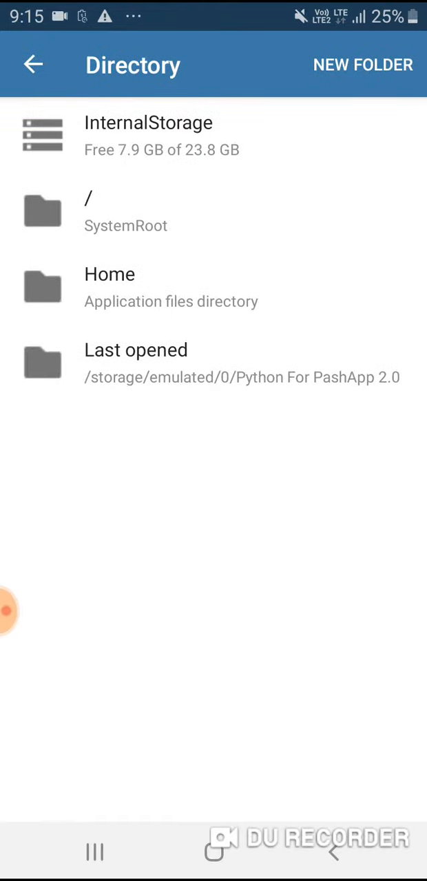
click(148, 135)
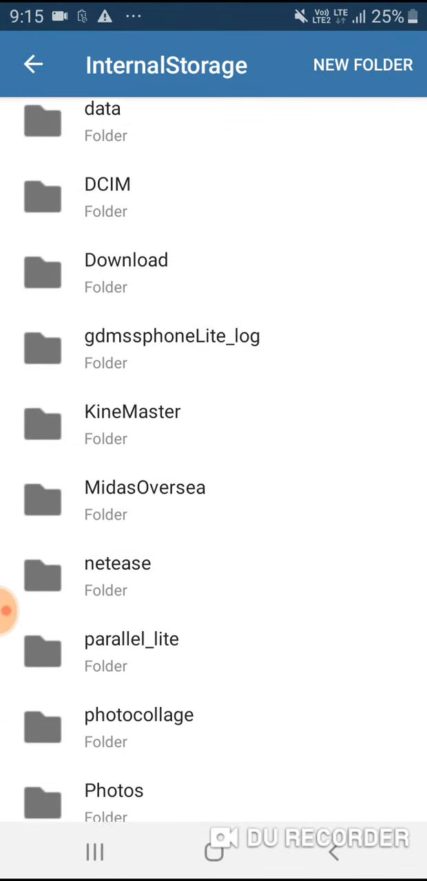
scroll(down, 3)
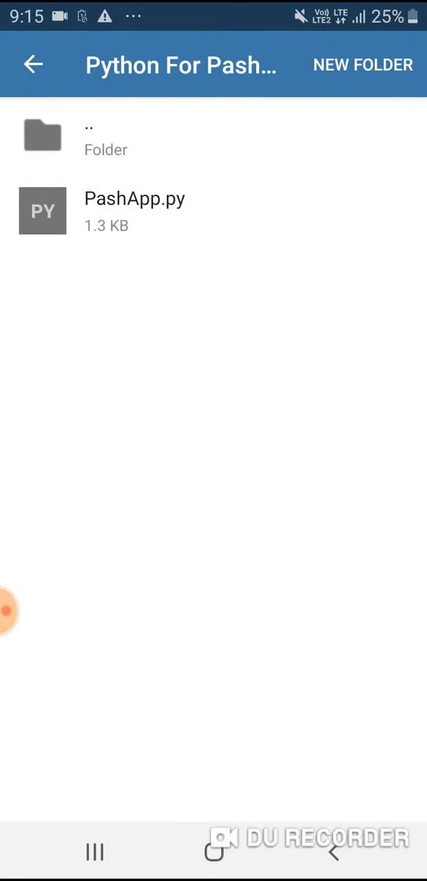
click(134, 210)
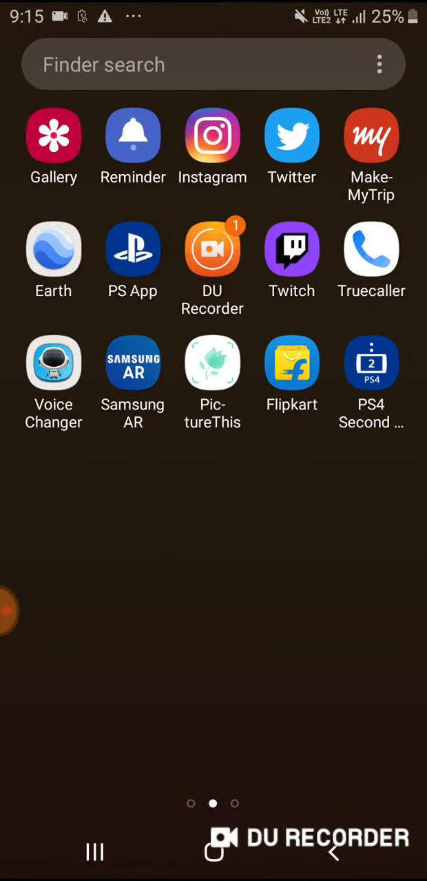
click(54, 135)
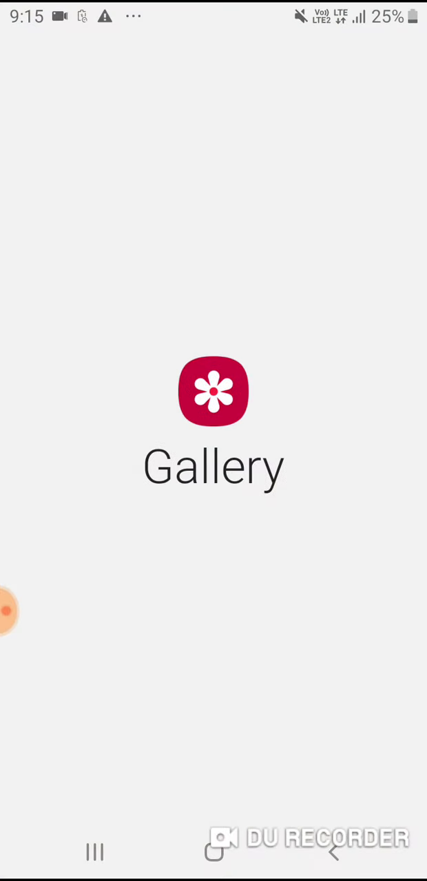
click(214, 392)
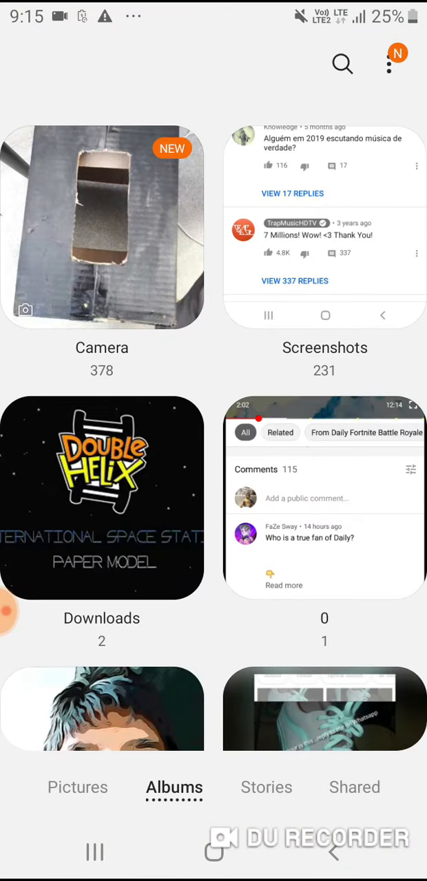